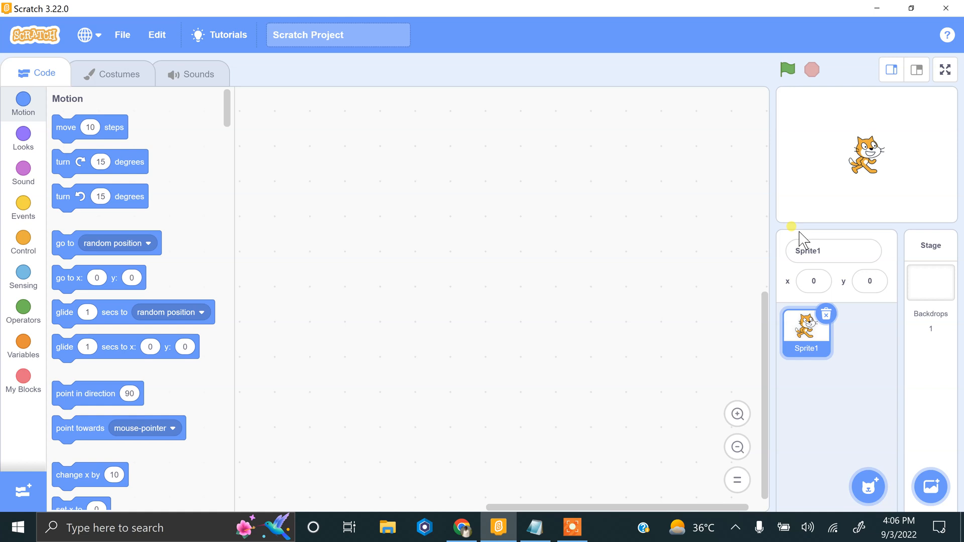
{"action": "mouse_move", "coordinate": [23, 242]}
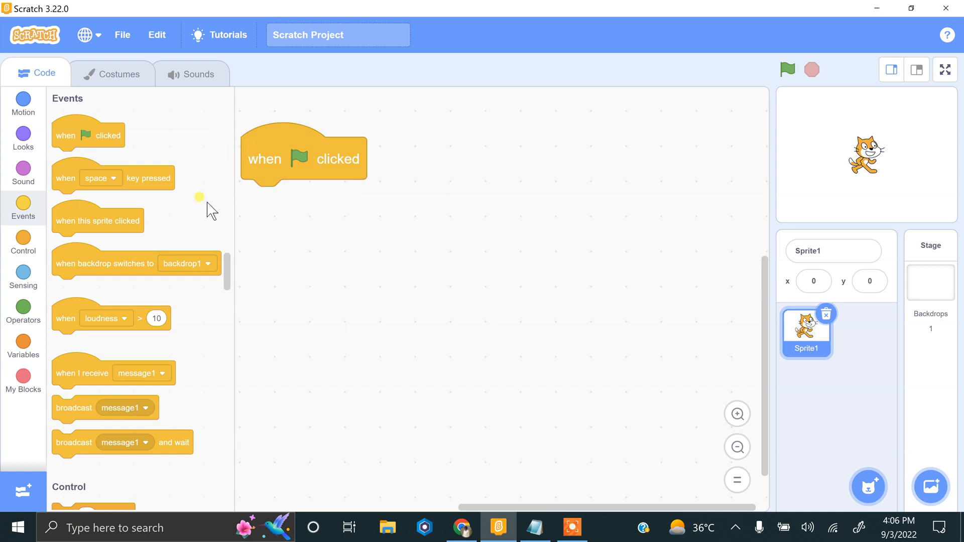
Add an ask-and-wait block prompting 'Enter First Number' under the green-flag event.
{"action": "left_click", "coordinate": [23, 278]}
{"action": "type", "text": "Enter First Number"}
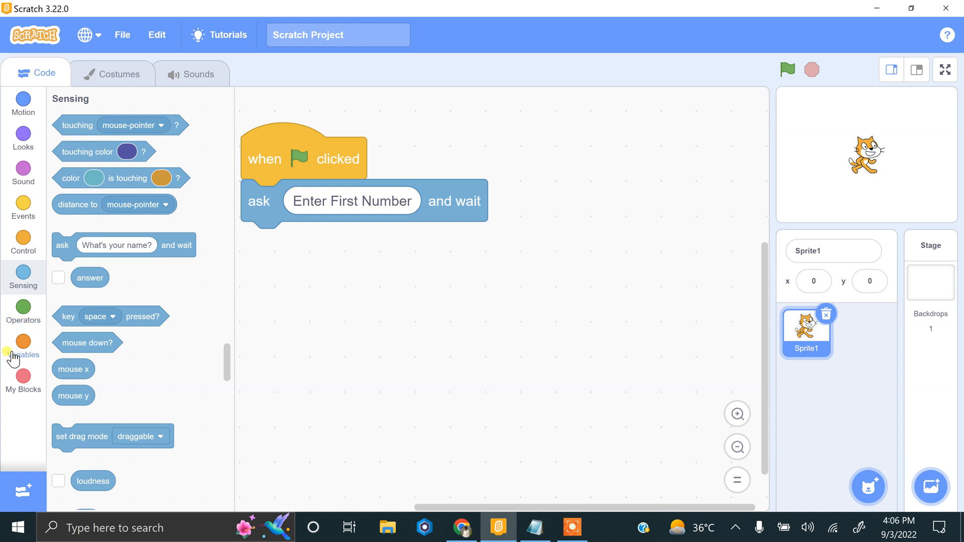
Create variable 'first number' and set it to the answer after the first question.
{"action": "left_click", "coordinate": [23, 348]}
{"action": "type", "text": "fi"}
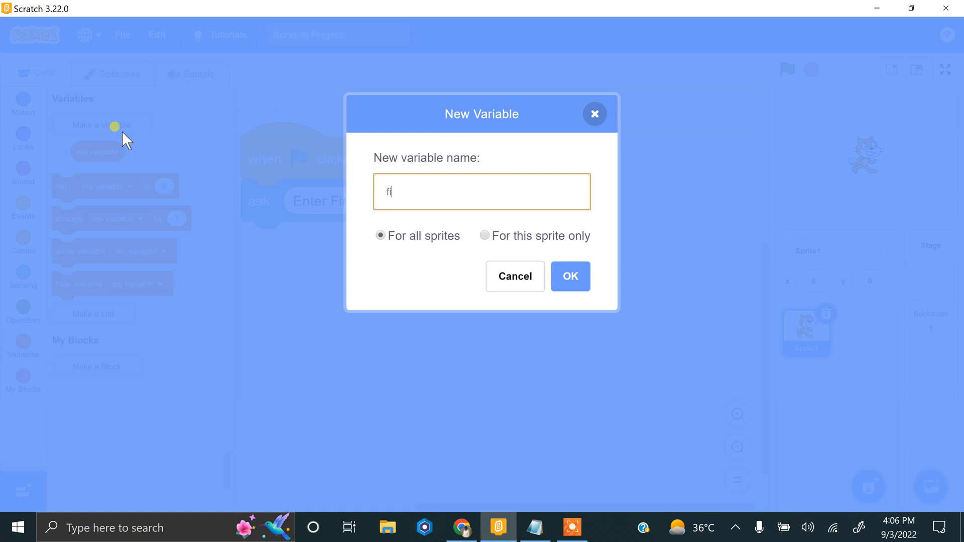
{"action": "left_click", "coordinate": [569, 276]}
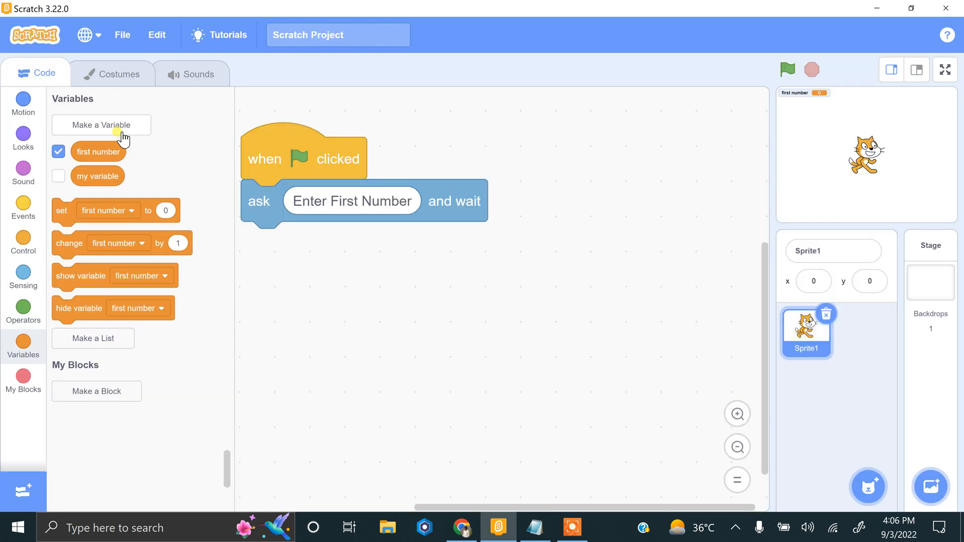
{"action": "left_click_drag", "start_coordinate": [116, 210], "coordinate": [280, 242]}
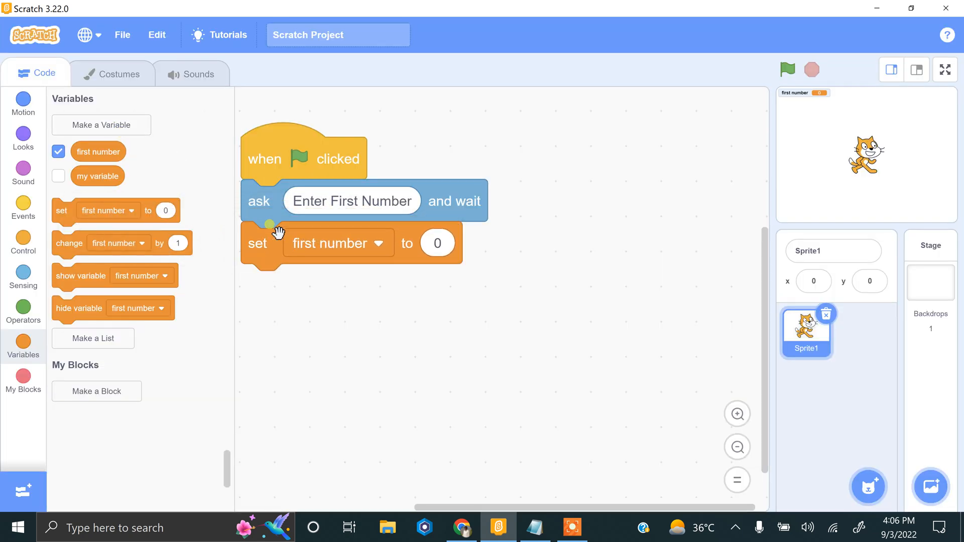
{"action": "left_click", "coordinate": [23, 277]}
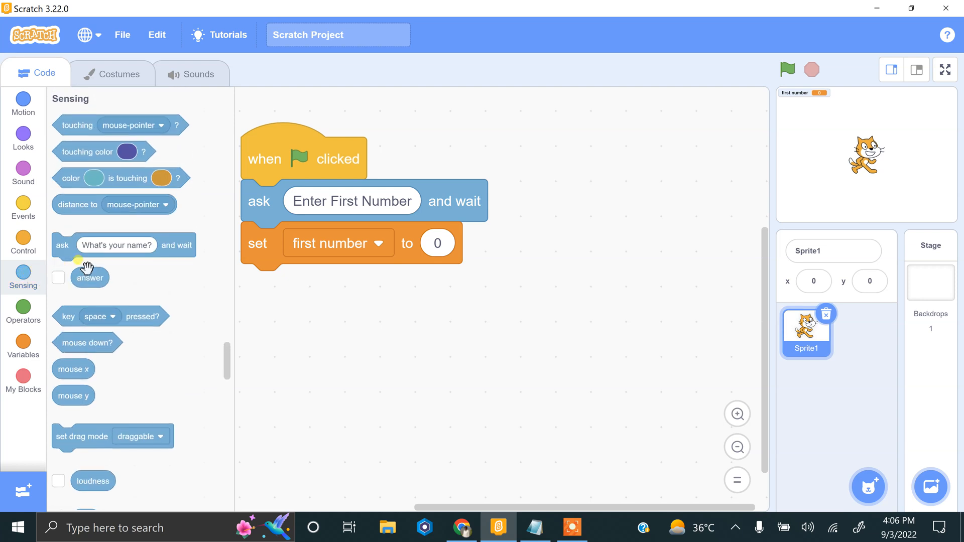
{"action": "left_click_drag", "start_coordinate": [89, 277], "coordinate": [453, 242]}
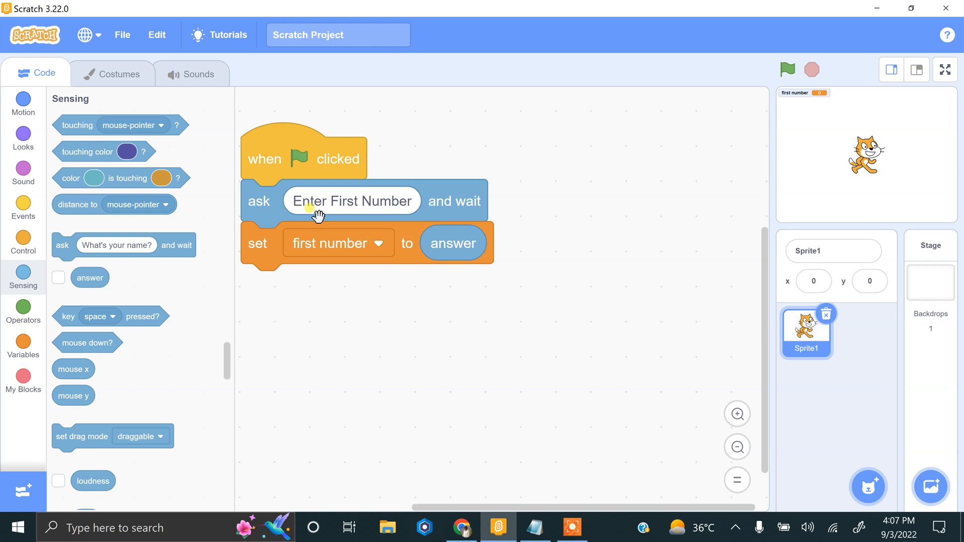
{"action": "mouse_move", "coordinate": [258, 213]}
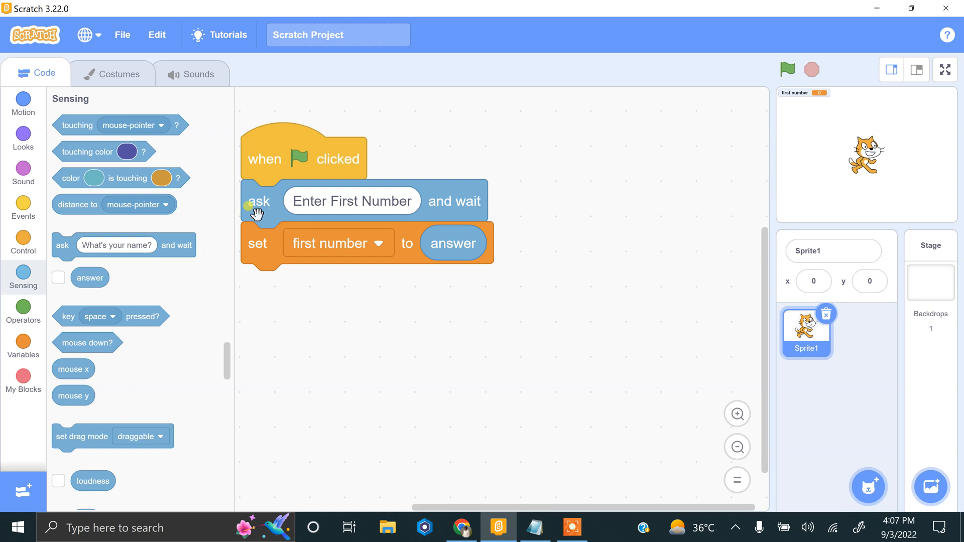
Duplicate the ask/set pair, prompt 'Enter Second Number', and store its answer in new variable 'second number'.
{"action": "left_click_drag", "start_coordinate": [259, 201], "coordinate": [345, 319]}
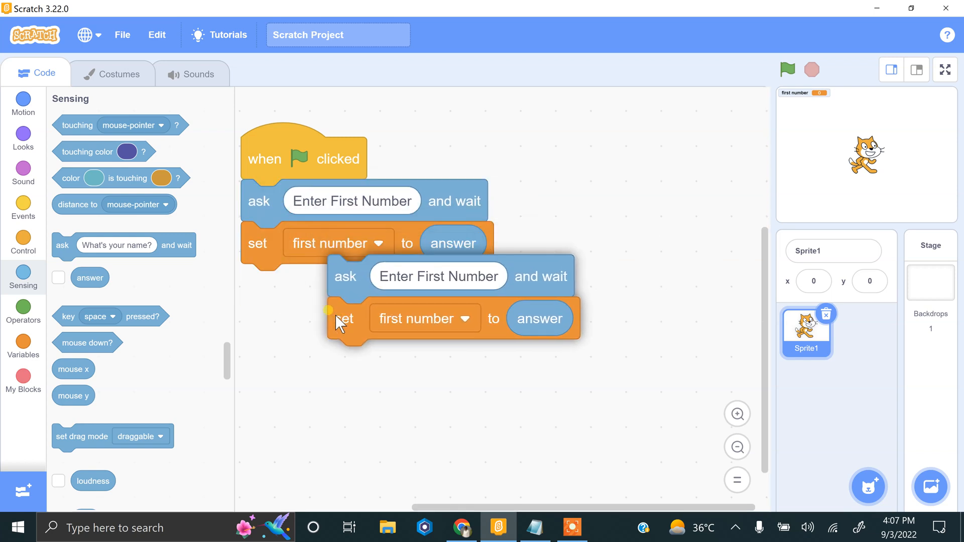
{"action": "left_click", "coordinate": [786, 69]}
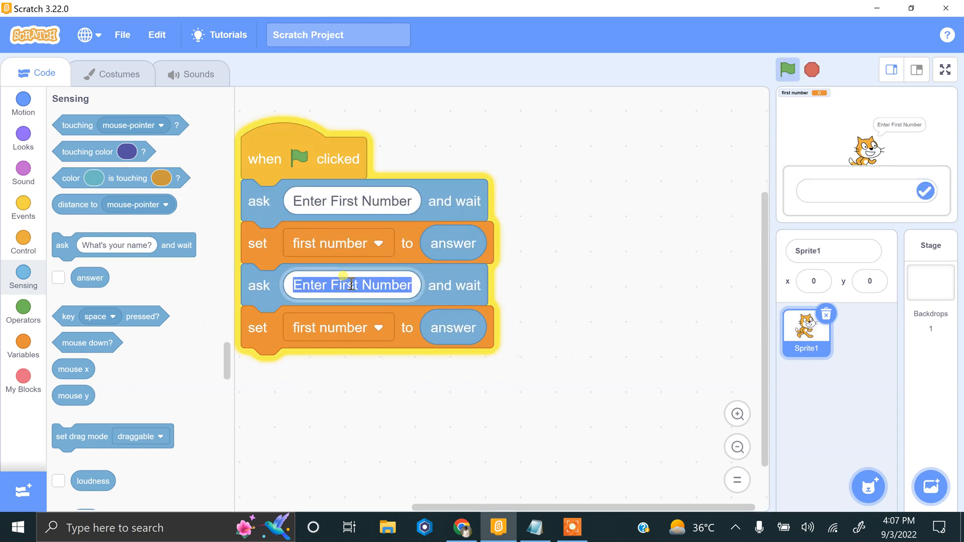
{"action": "type", "text": "Se"}
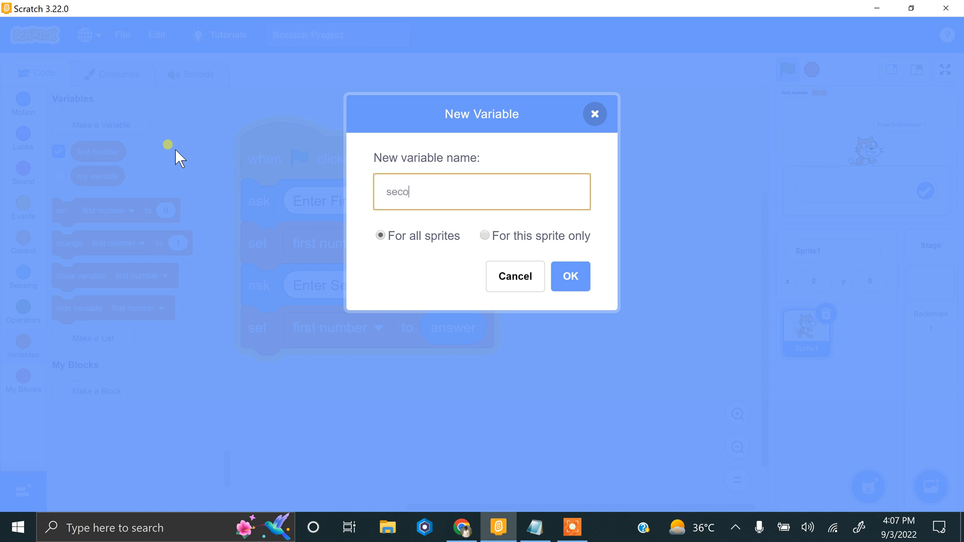
{"action": "type", "text": "nd number"}
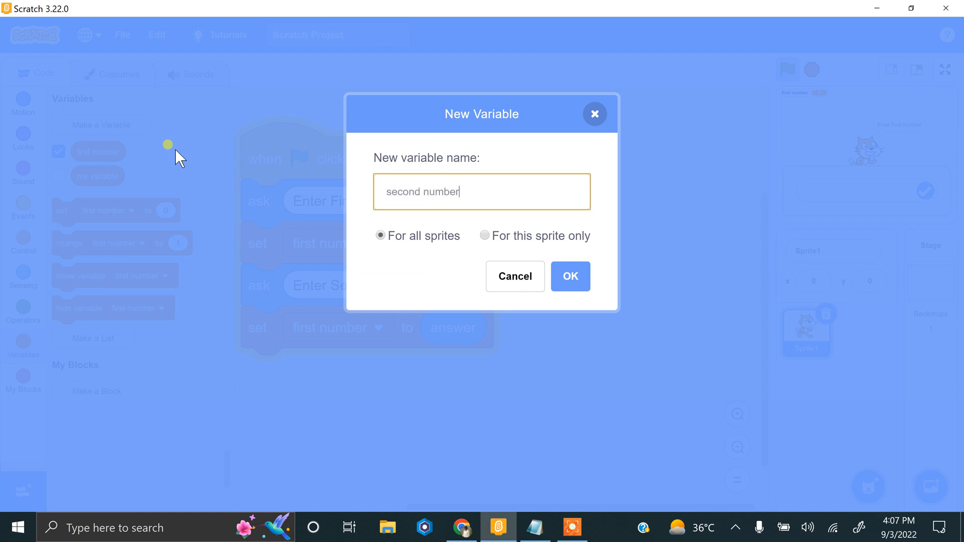
{"action": "left_click", "coordinate": [570, 276]}
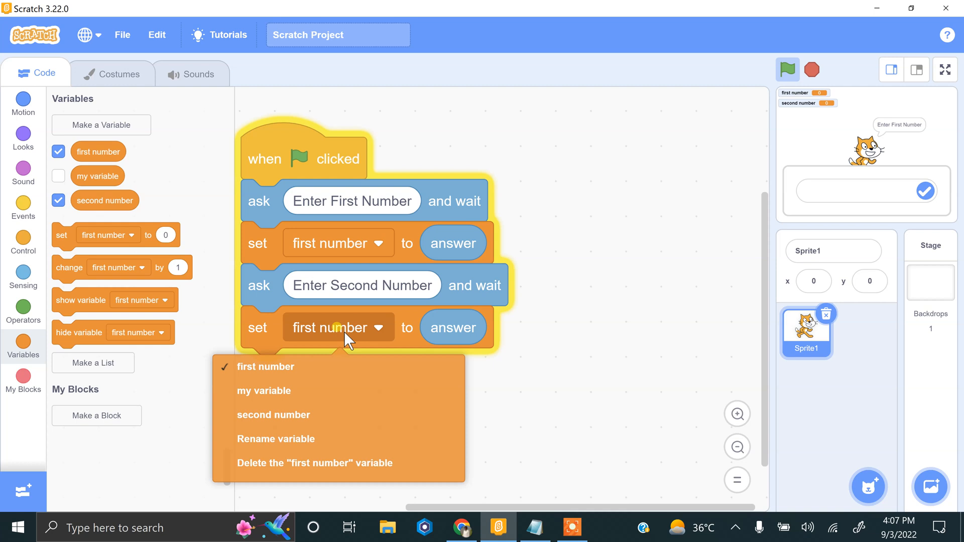
{"action": "left_click", "coordinate": [273, 415]}
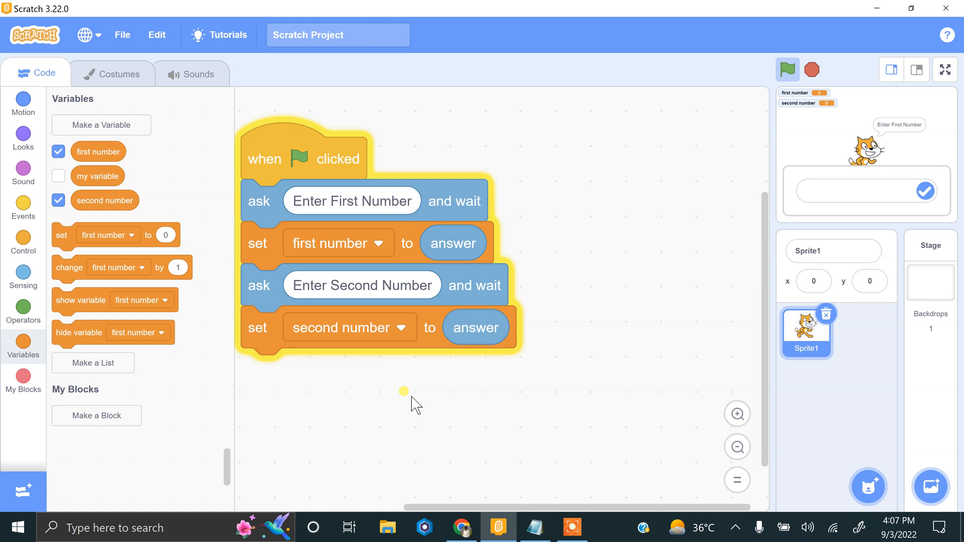
Place an or block and equals checks comparing first number and second number to 10.
{"action": "left_click", "coordinate": [24, 316]}
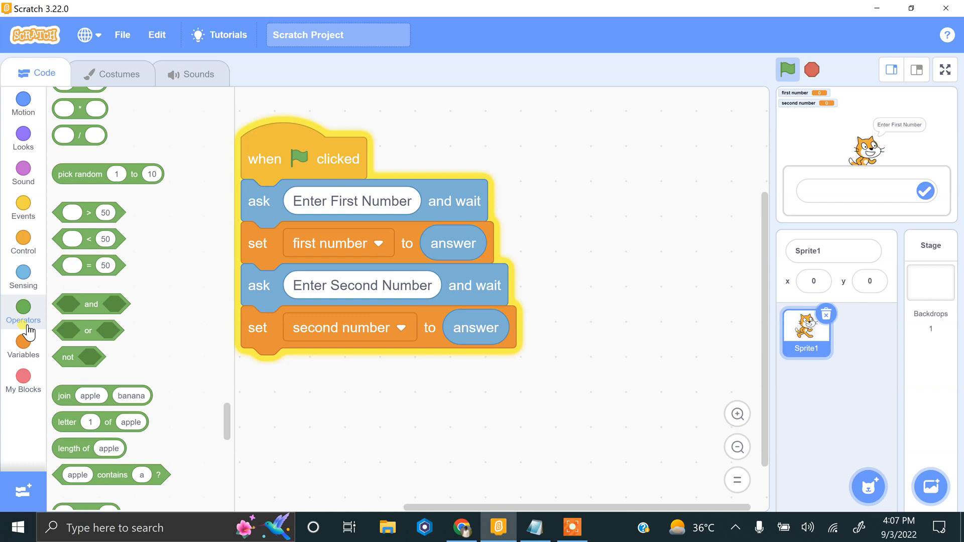
{"action": "left_click_drag", "start_coordinate": [89, 331], "coordinate": [385, 415]}
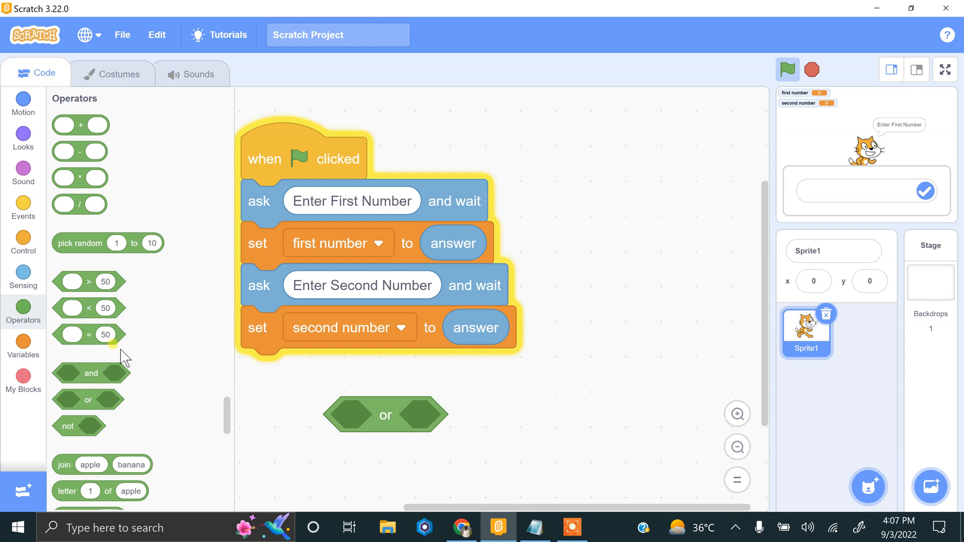
{"action": "mouse_move", "coordinate": [24, 212]}
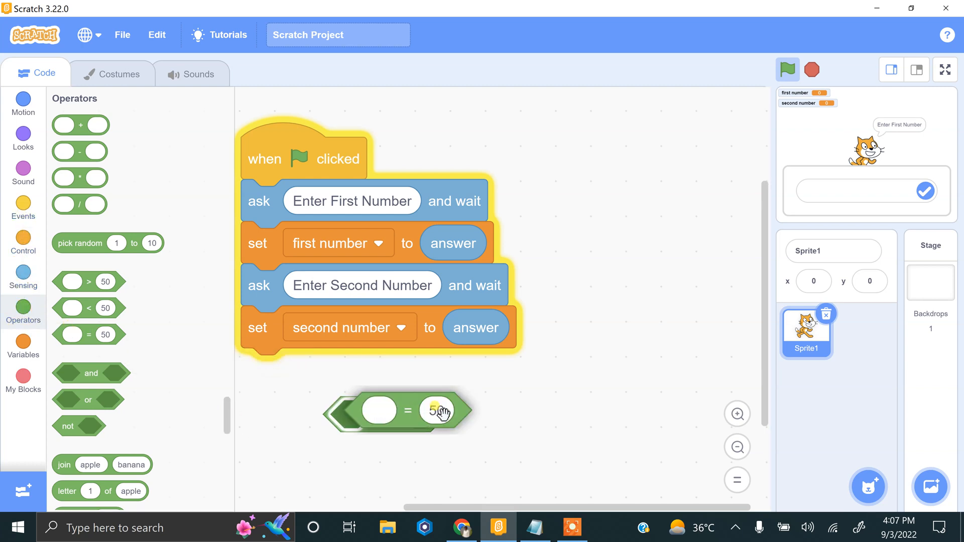
{"action": "left_click", "coordinate": [23, 343]}
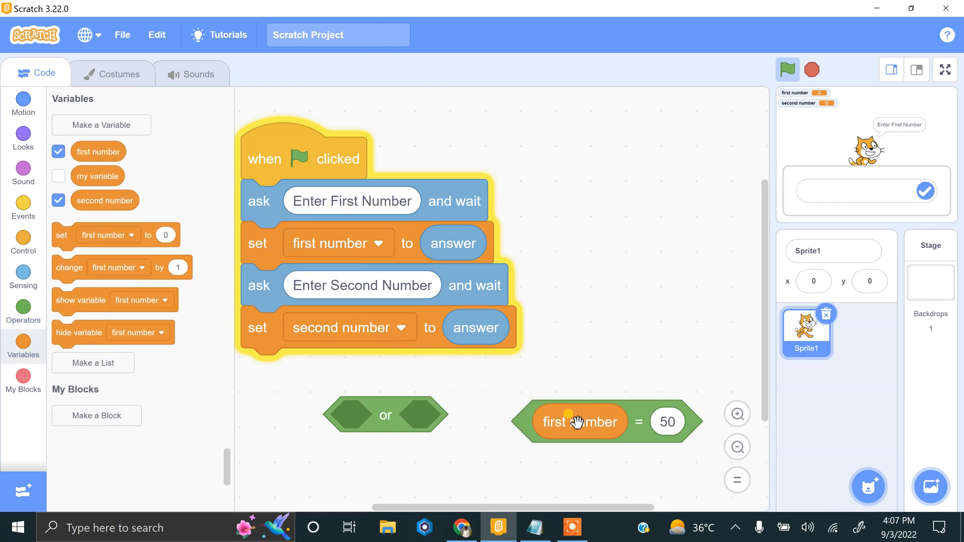
{"action": "left_click", "coordinate": [666, 422]}
{"action": "type", "text": "10"}
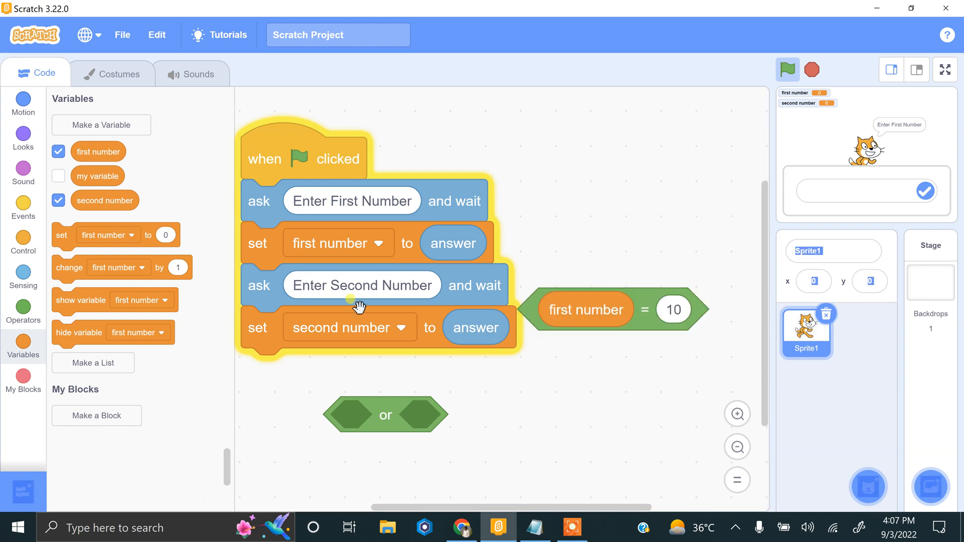
Build a first number + second number addition block and move it beside the or block.
{"action": "left_click", "coordinate": [23, 306]}
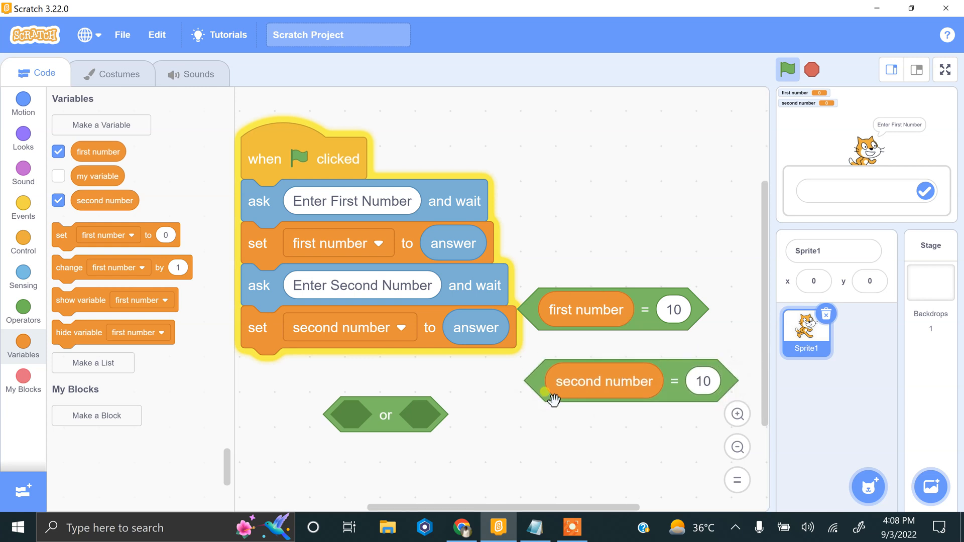
{"action": "left_click", "coordinate": [23, 312]}
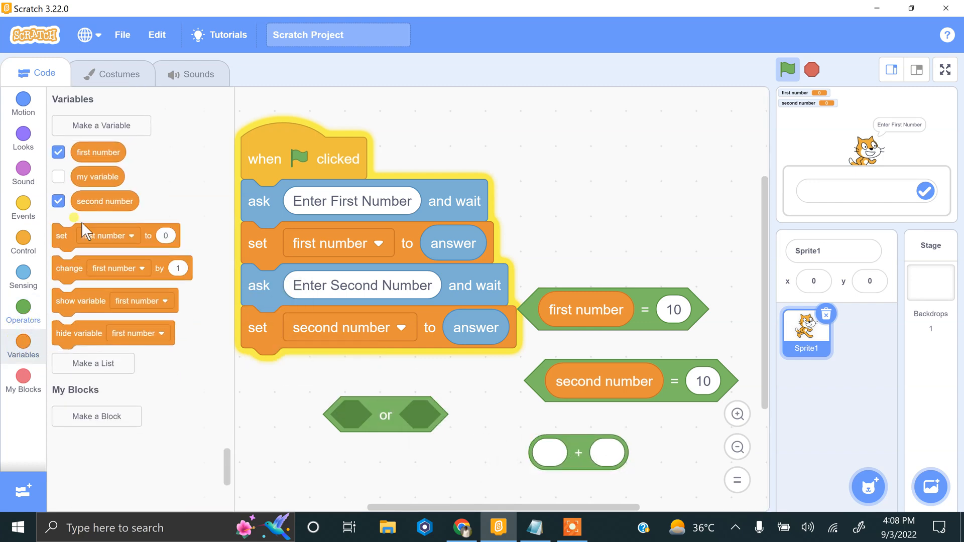
{"action": "left_click_drag", "start_coordinate": [98, 152], "coordinate": [577, 456]}
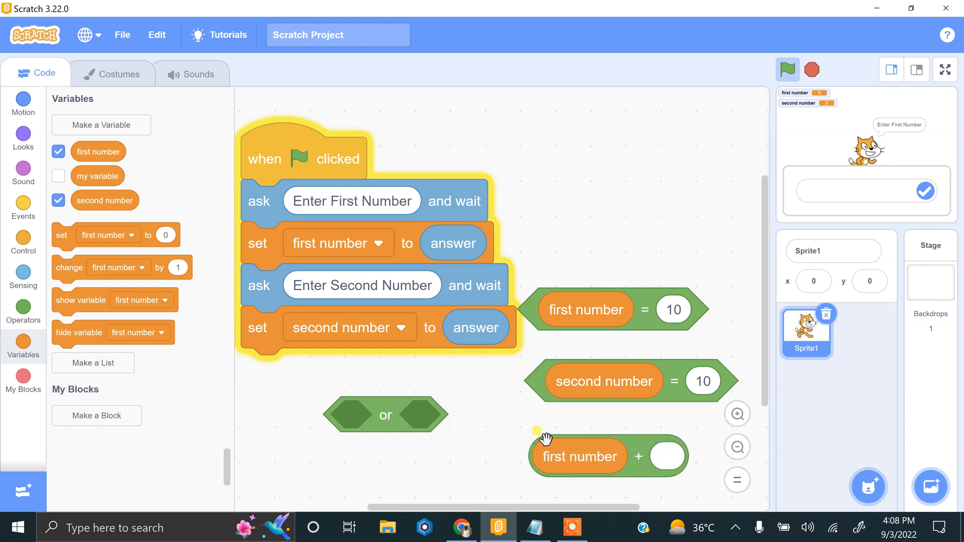
{"action": "left_click_drag", "start_coordinate": [603, 381], "coordinate": [673, 458]}
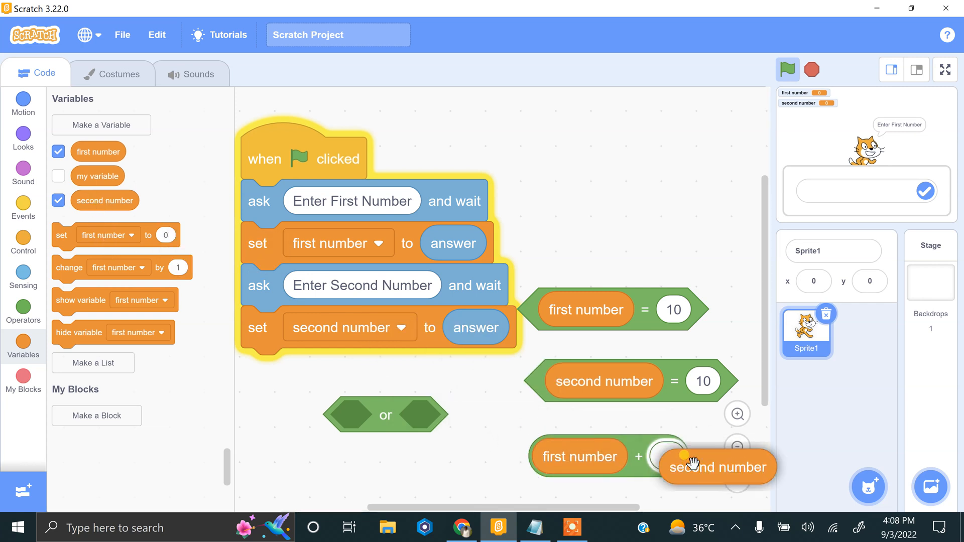
{"action": "left_click_drag", "start_coordinate": [716, 467], "coordinate": [631, 454]}
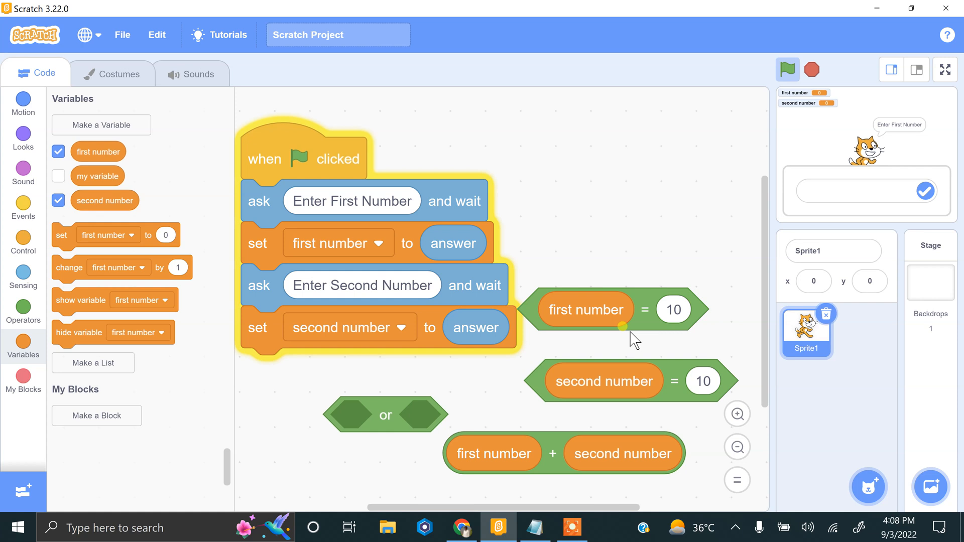
Nest sum = 10, first number = 10 and second number = 10 into or blocks inside an if-else.
{"action": "left_click", "coordinate": [23, 314]}
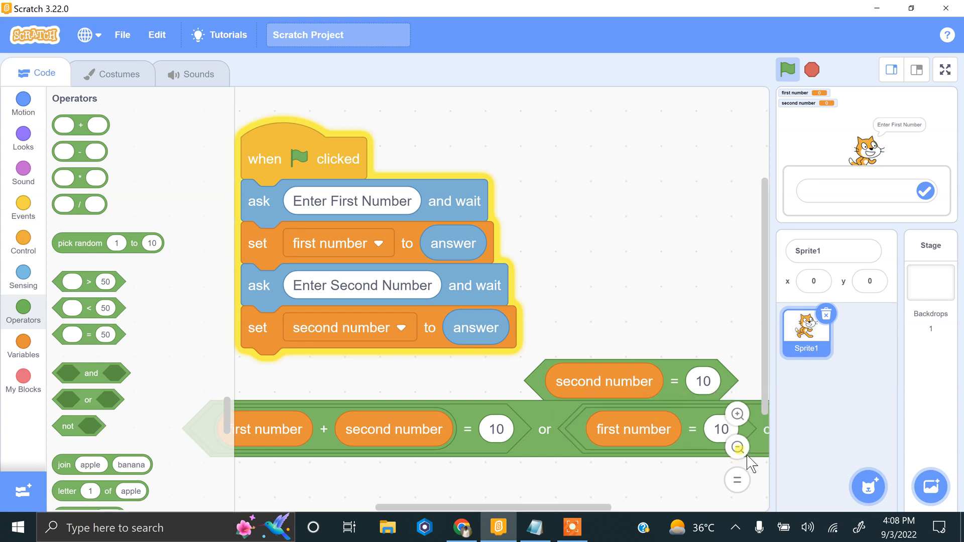
{"action": "left_click", "coordinate": [736, 447]}
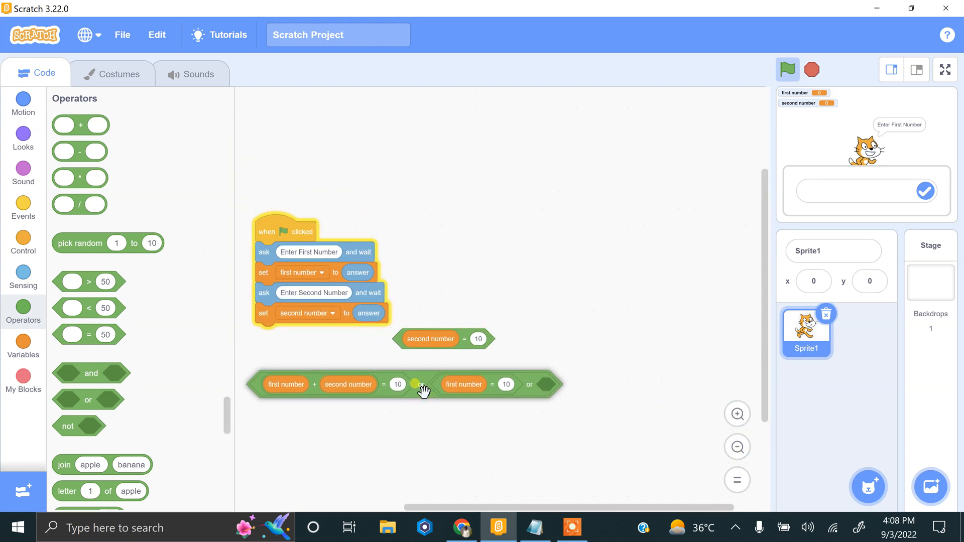
{"action": "left_click_drag", "start_coordinate": [430, 339], "coordinate": [575, 385]}
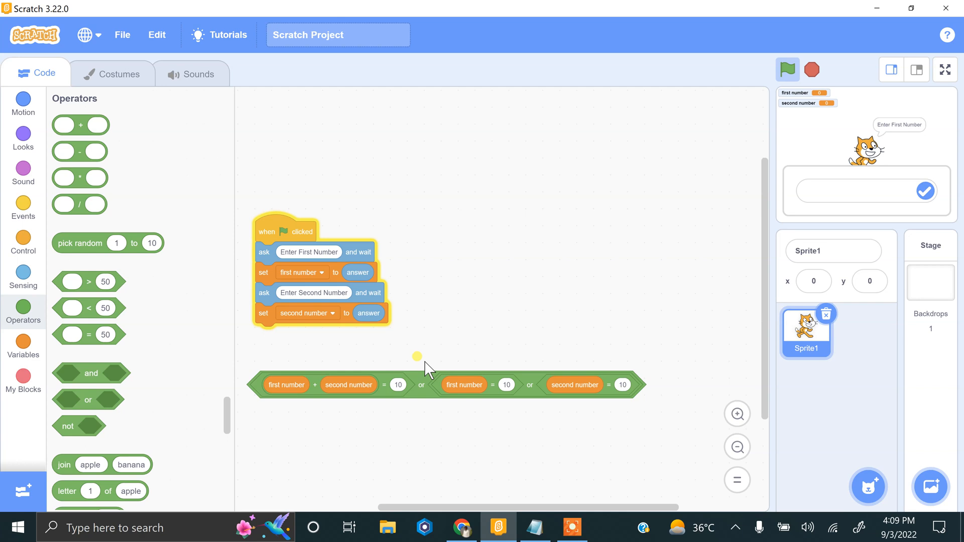
{"action": "left_click", "coordinate": [23, 239]}
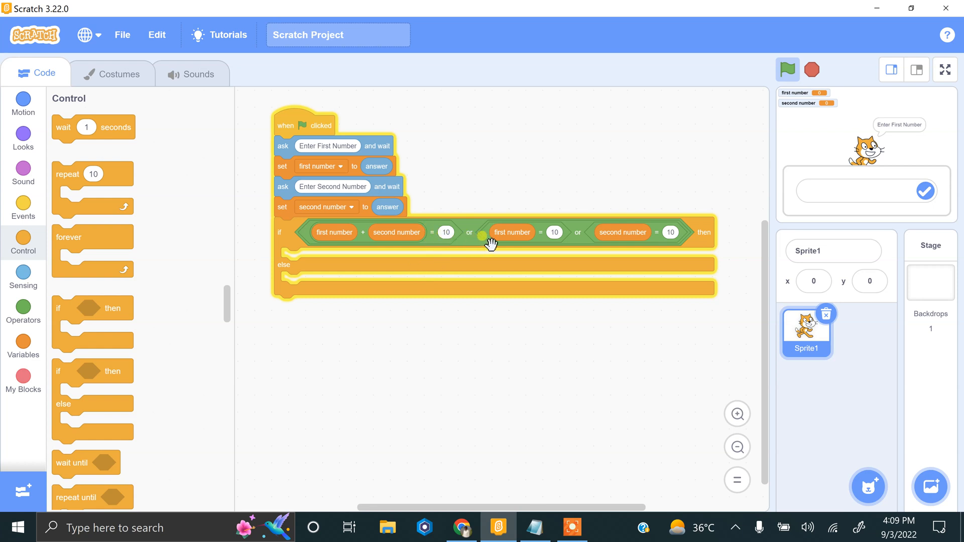
{"action": "mouse_move", "coordinate": [634, 245]}
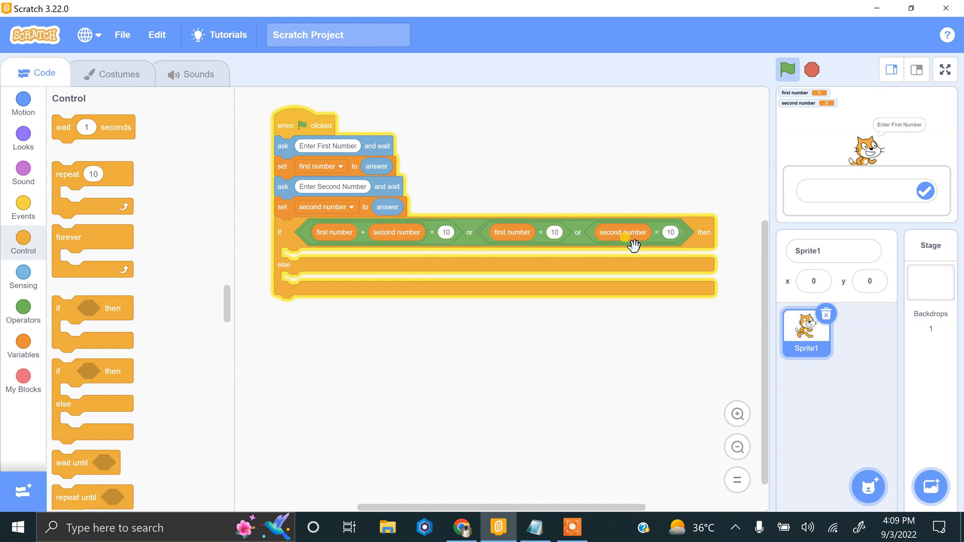
Say 'True' for 2 seconds in the if branch and 'False' in the else, then show the stage full screen.
{"action": "left_click", "coordinate": [23, 133]}
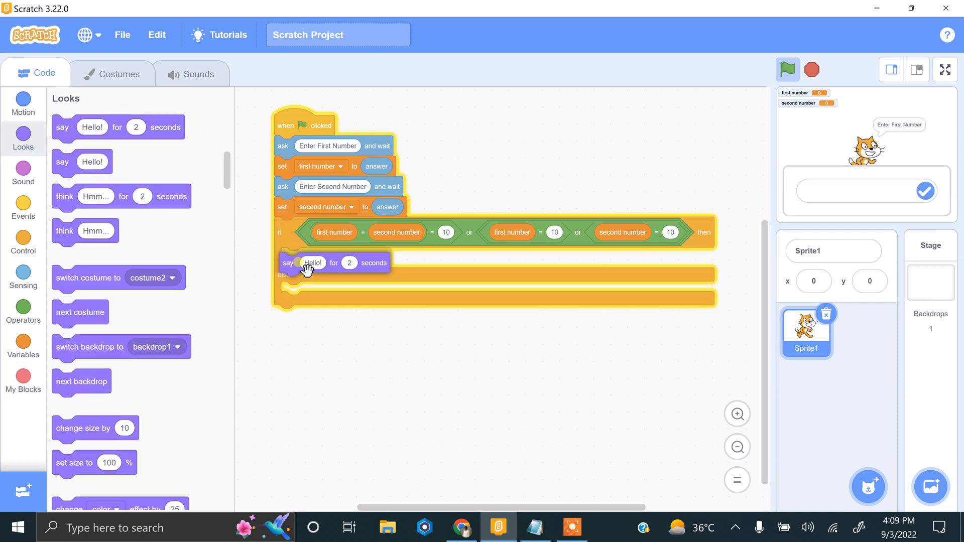
{"action": "left_click", "coordinate": [314, 258]}
{"action": "type", "text": "True"}
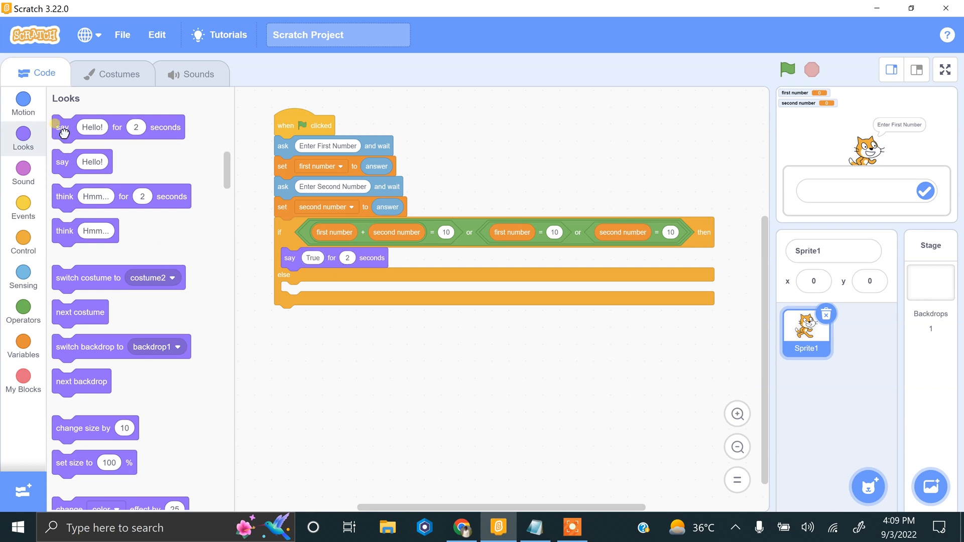
{"action": "left_click_drag", "start_coordinate": [63, 128], "coordinate": [314, 292]}
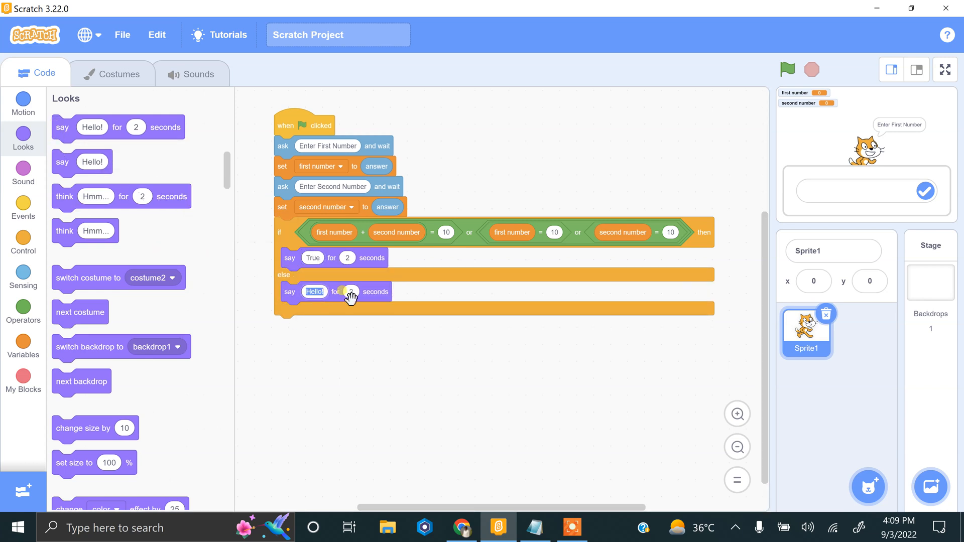
{"action": "type", "text": "False"}
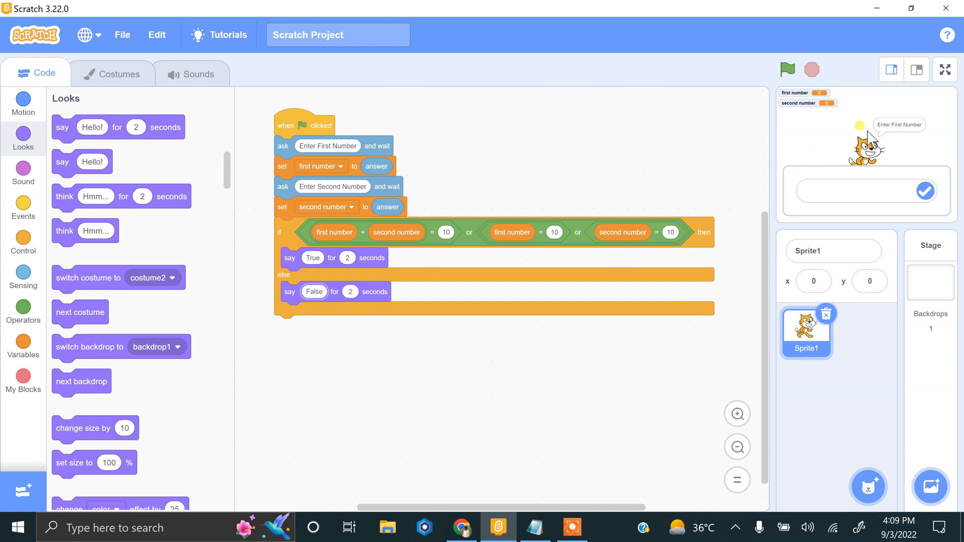
{"action": "left_click", "coordinate": [945, 69]}
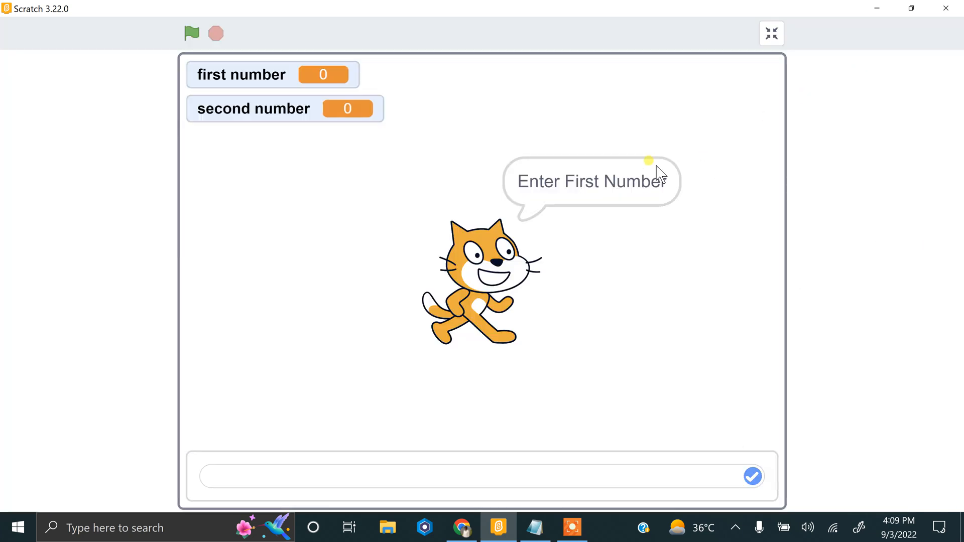
Run the script with 9 and 1, 10 and 10, and 0 and 10, confirming it says True each time.
{"action": "left_click", "coordinate": [191, 33]}
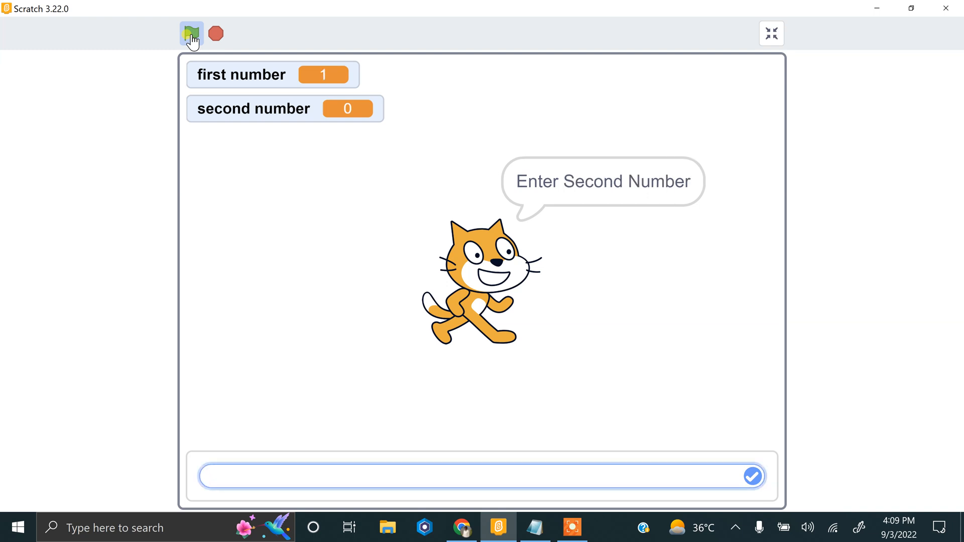
{"action": "left_click", "coordinate": [753, 476]}
{"action": "type", "text": "1"}
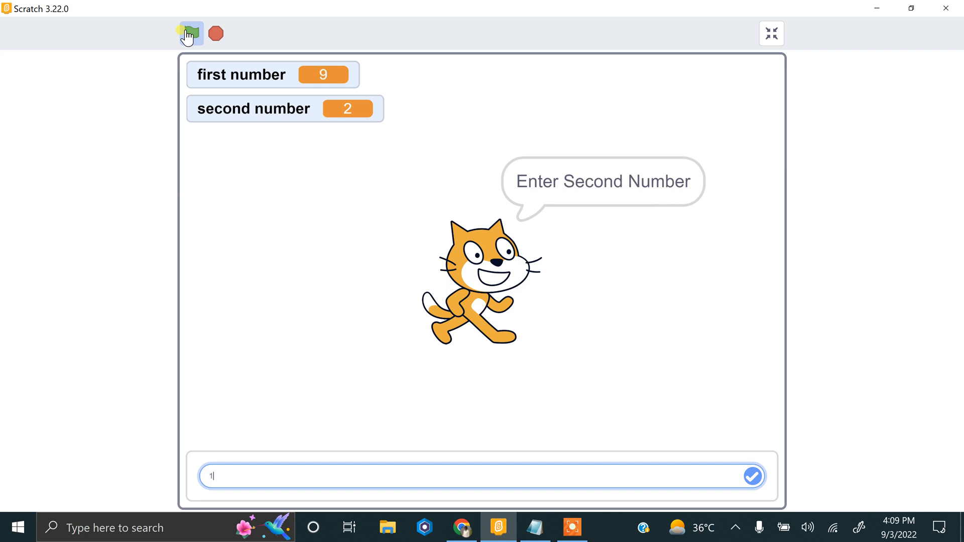
{"action": "left_click", "coordinate": [752, 476]}
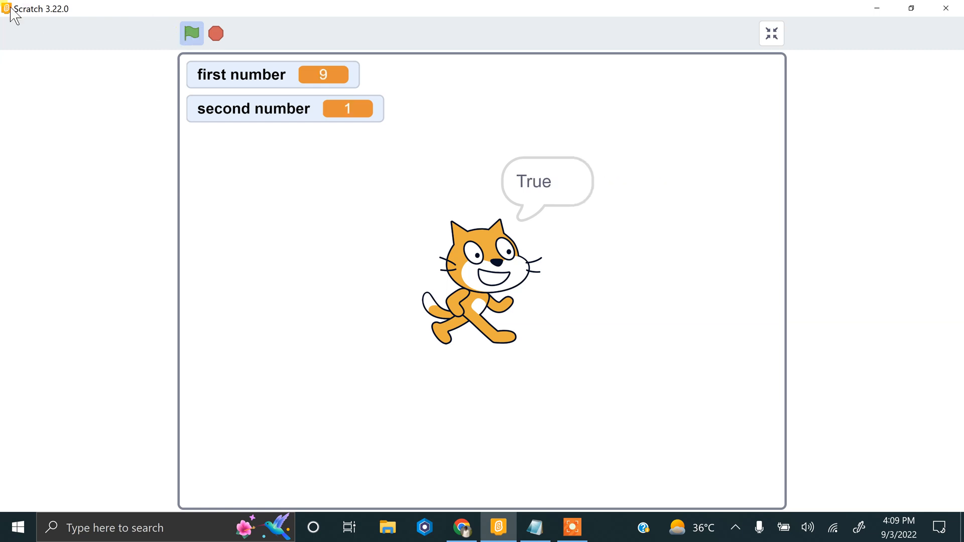
{"action": "left_click", "coordinate": [191, 33]}
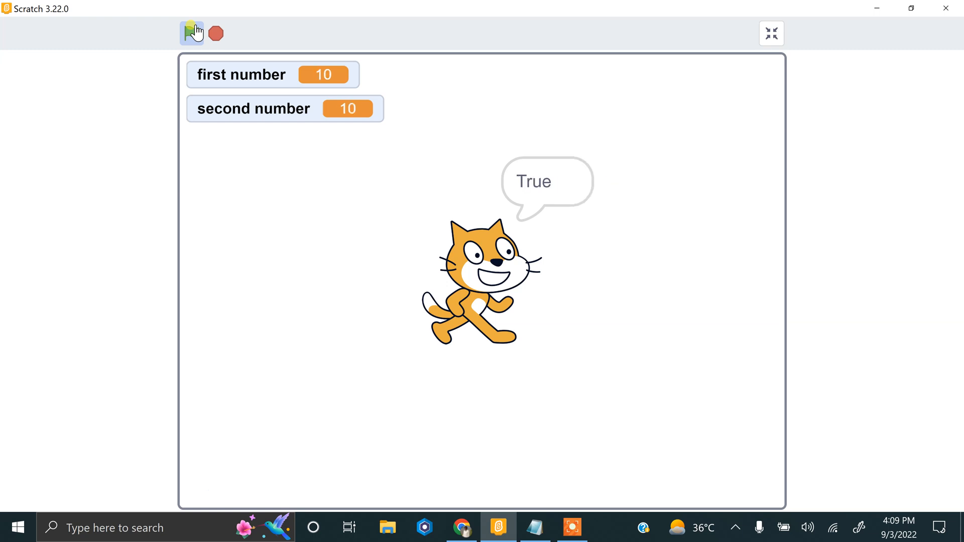
{"action": "left_click", "coordinate": [192, 32]}
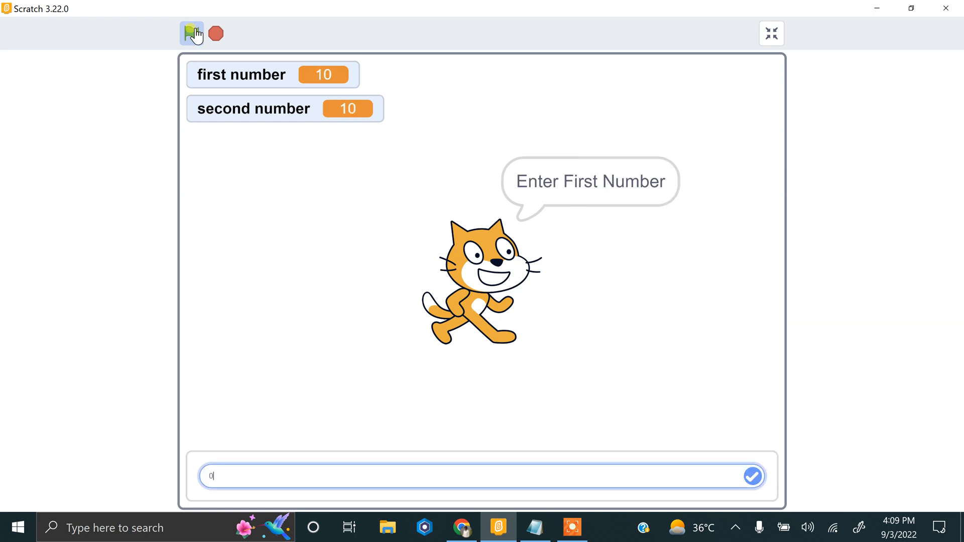
{"action": "left_click", "coordinate": [753, 476]}
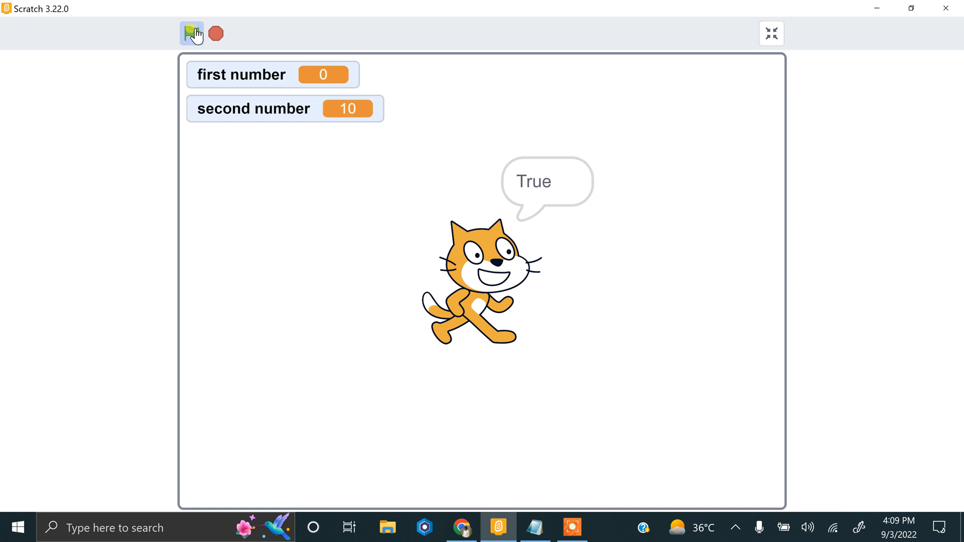
{"action": "left_click", "coordinate": [215, 33]}
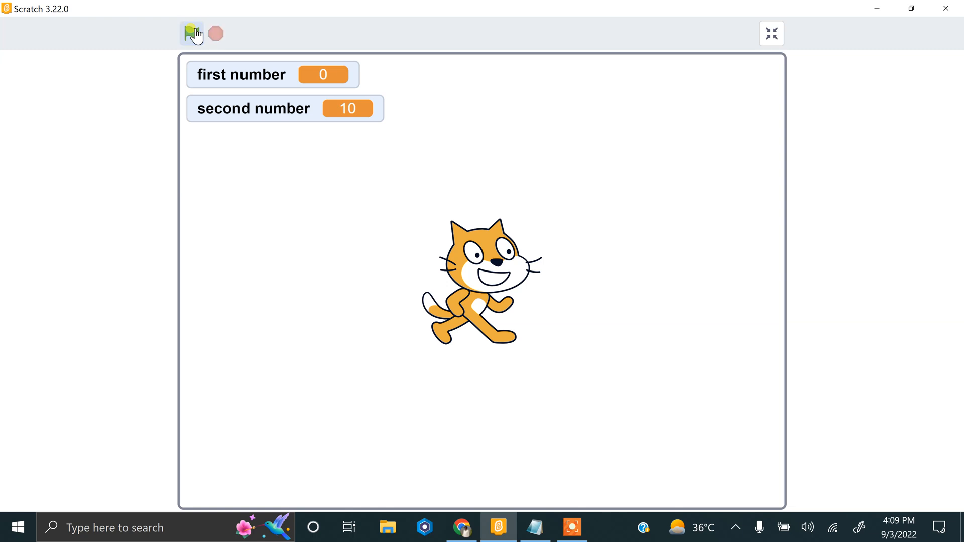